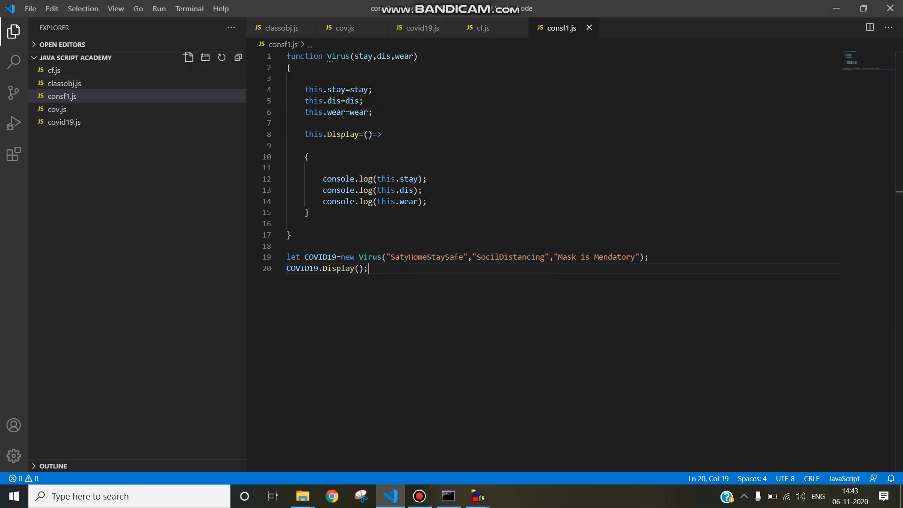
Step: Create and open a new file named consf2.js in the JAVA SCRIPT ACADEMY project
click(188, 56)
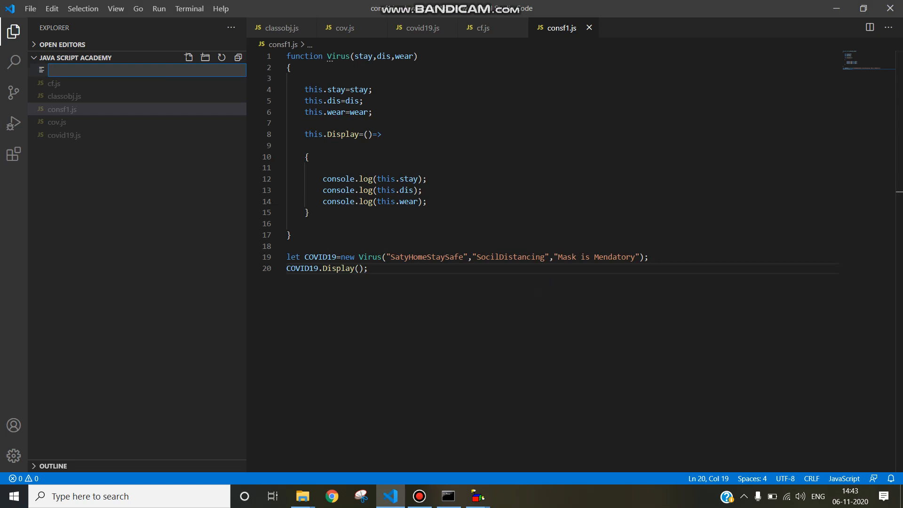
text(cond=s)
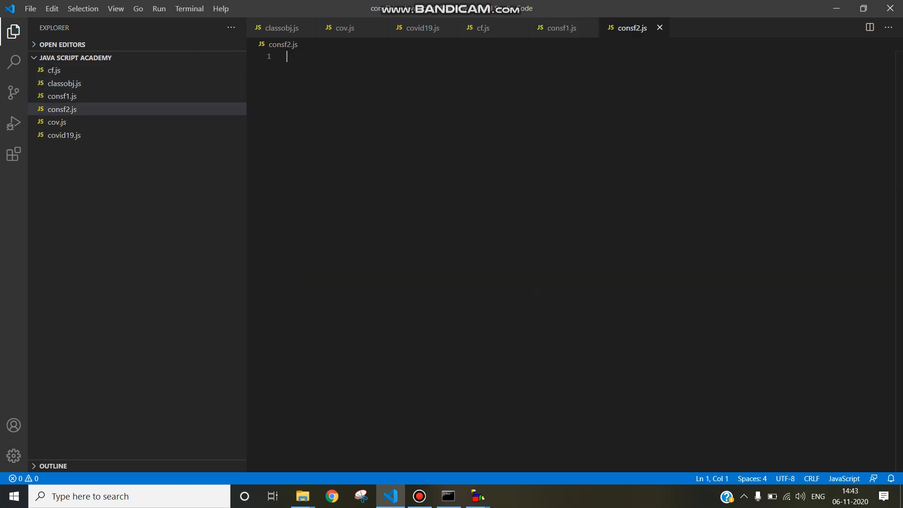
Step: Write an empty function Virus(stay,put) with its curly-brace body
text(fu)
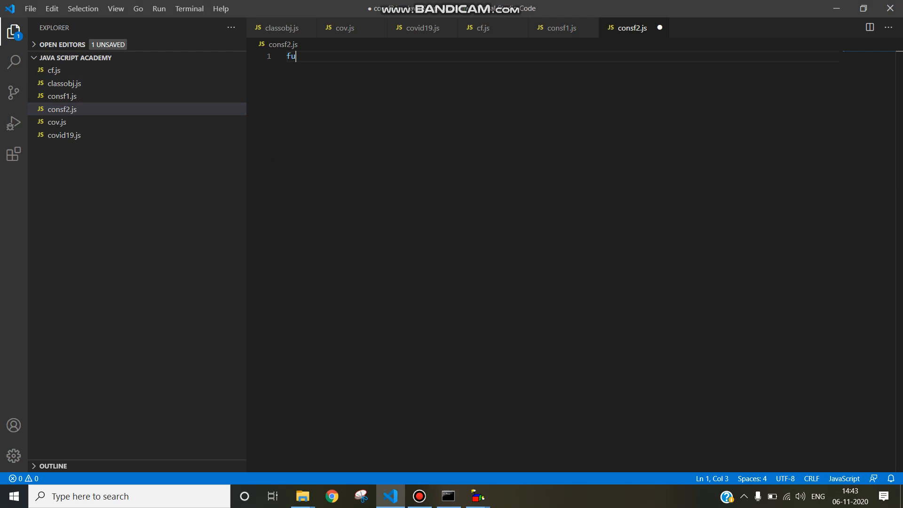
text(nction)
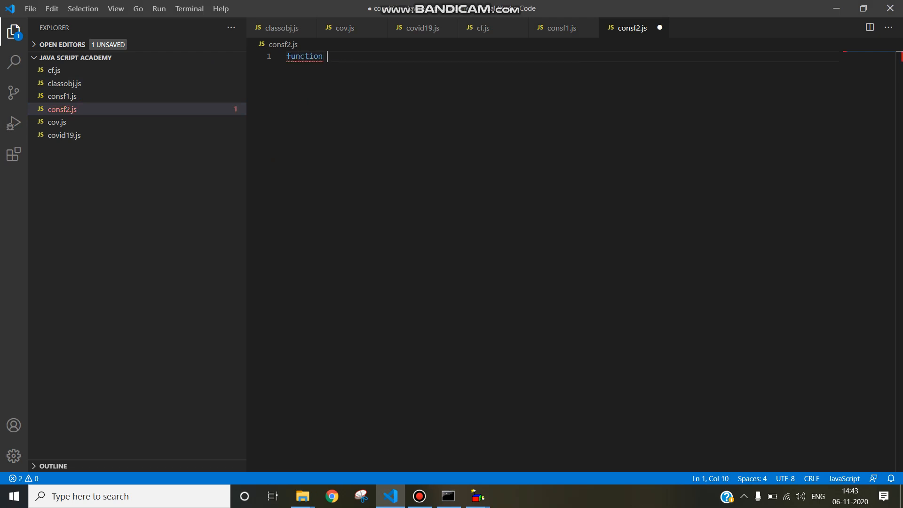
text(Virus)
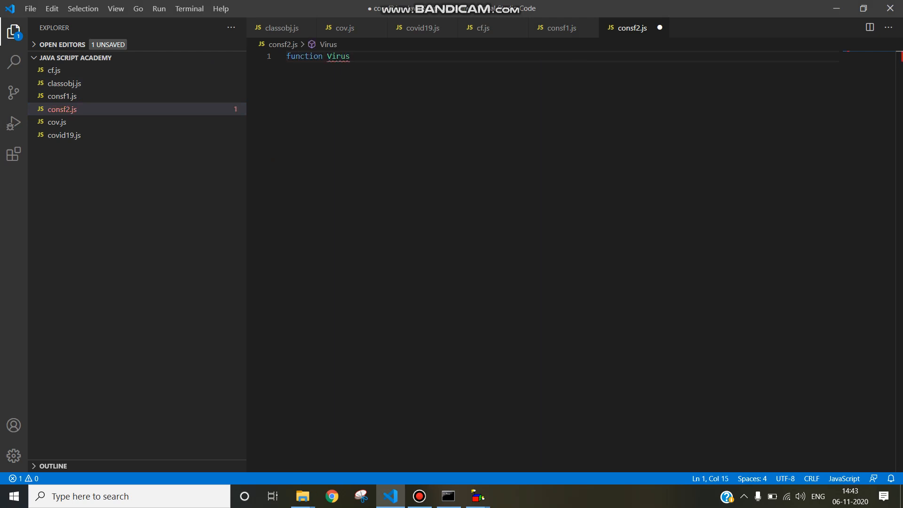
text(())
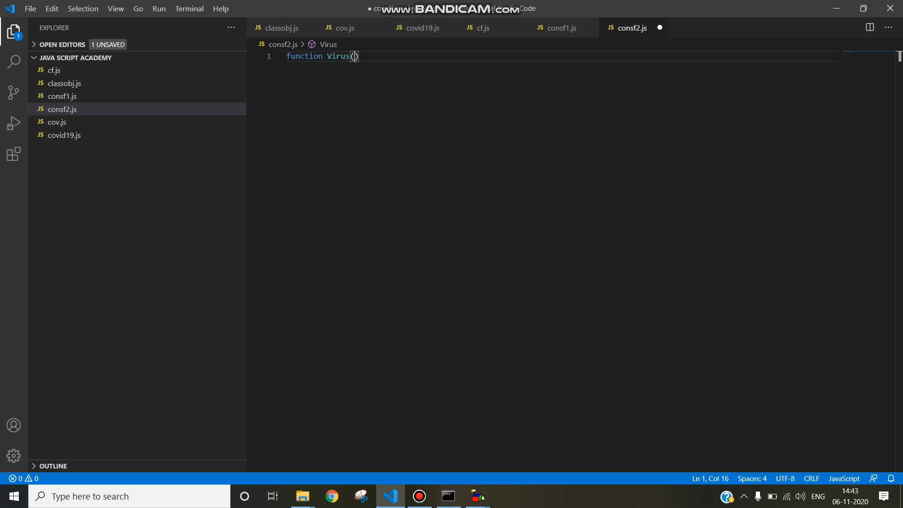
text(s)
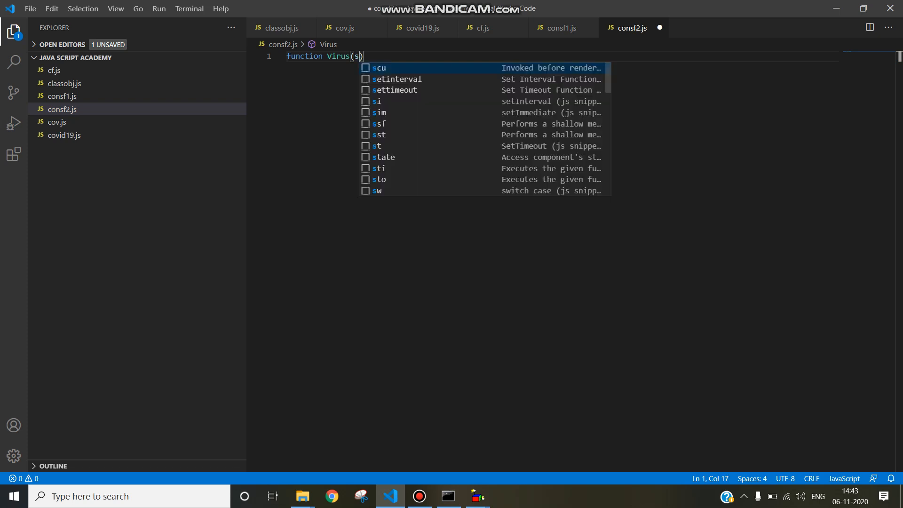
text(tay)
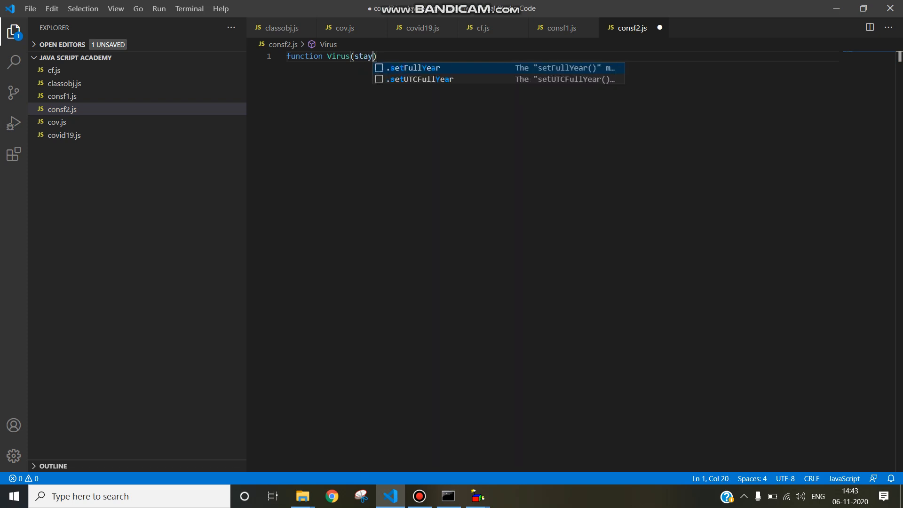
text(,pu)
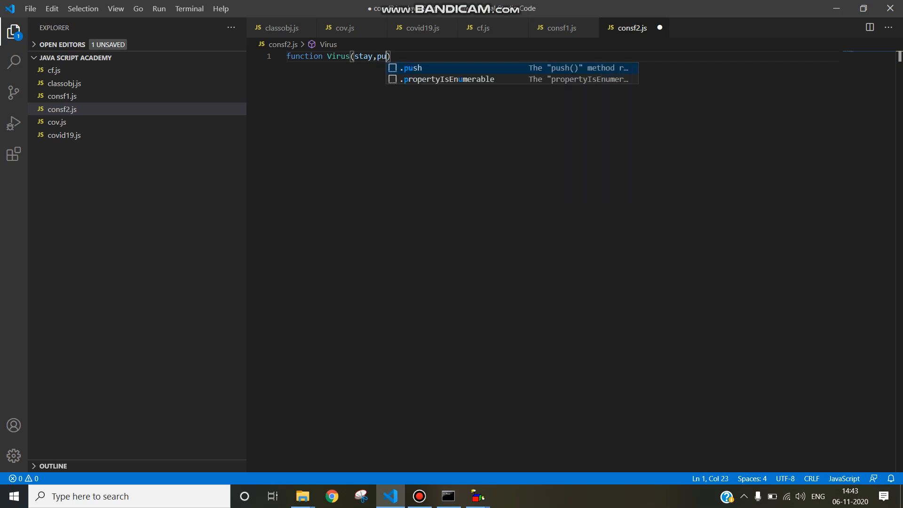
text(t)
text({)
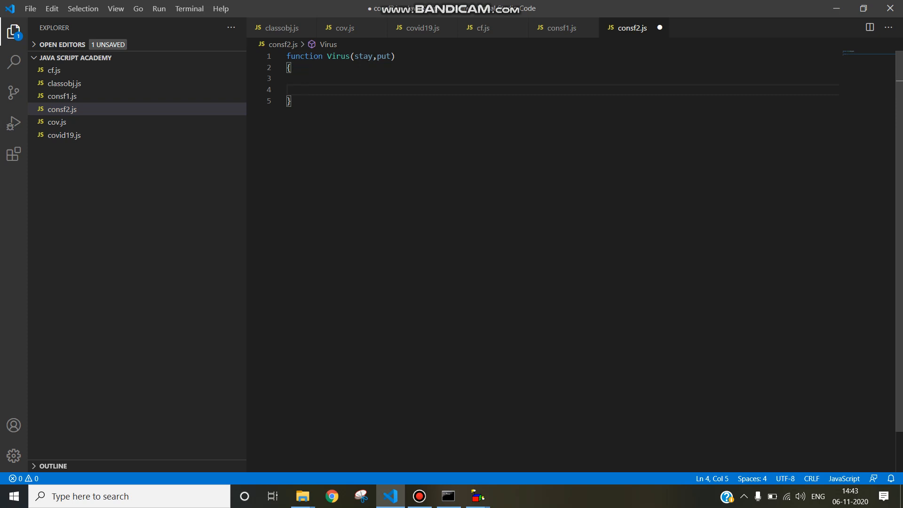
Step: Assign this.stay=stay and this.put=put inside the Virus function body
text(this)
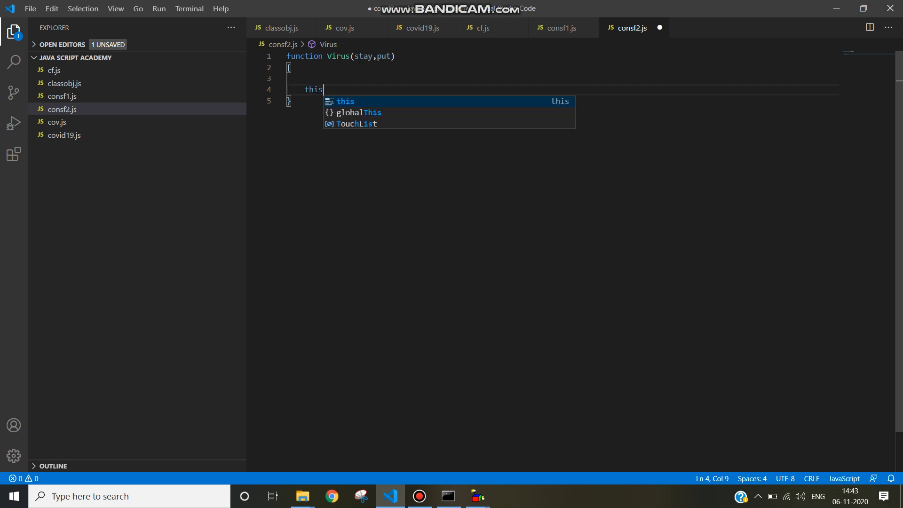
text(.)
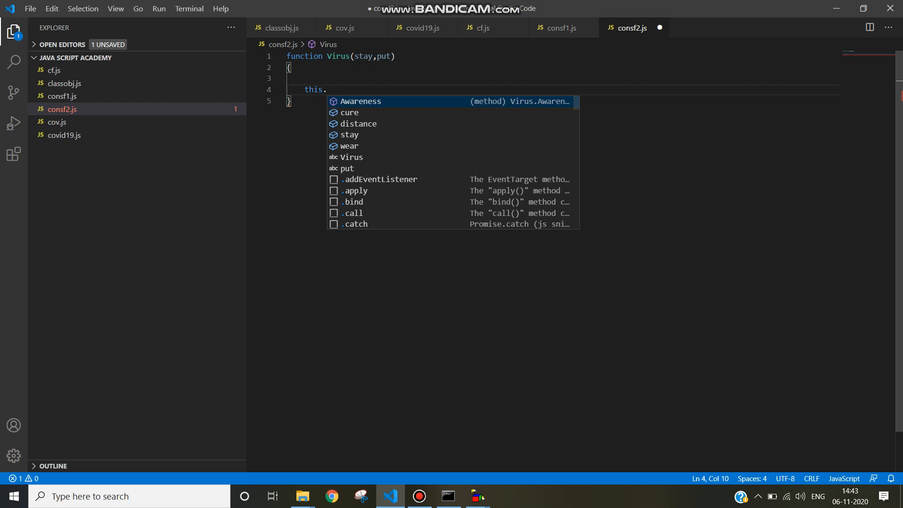
text(stay)
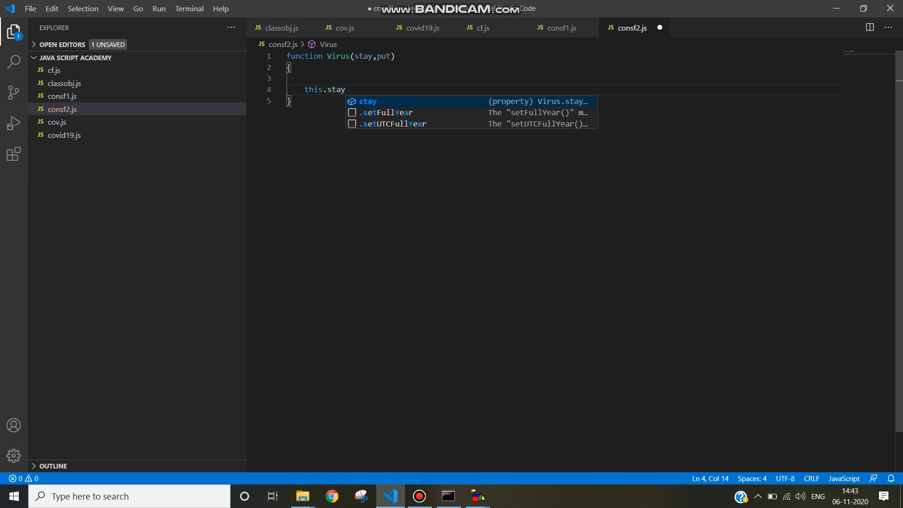
text(=stay;)
text(thi)
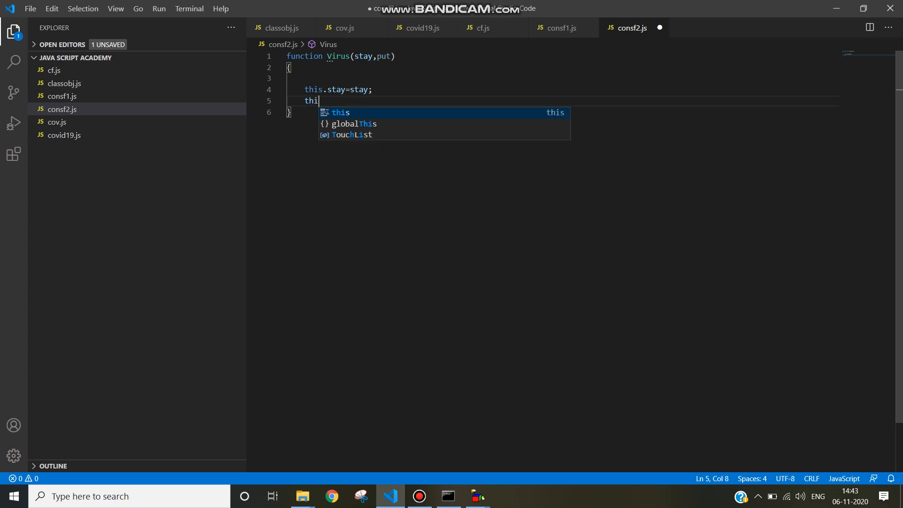
text(s.)
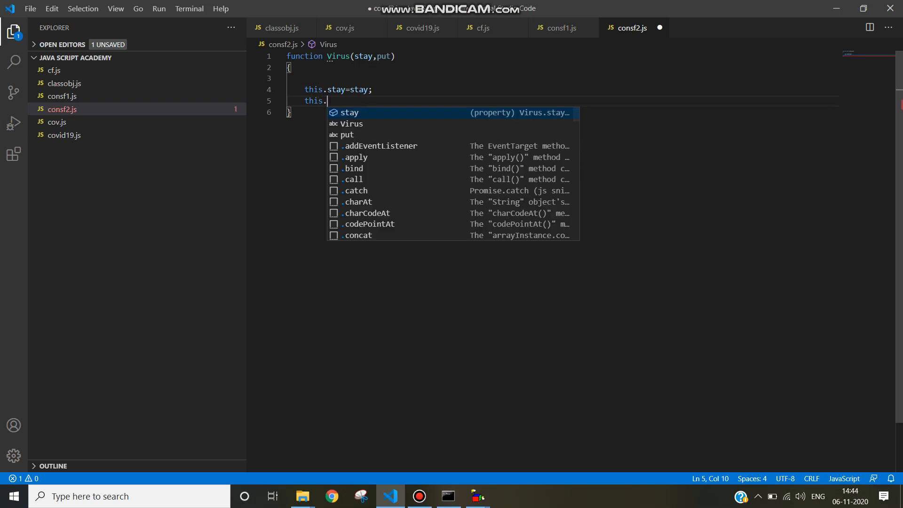
text(put=put;)
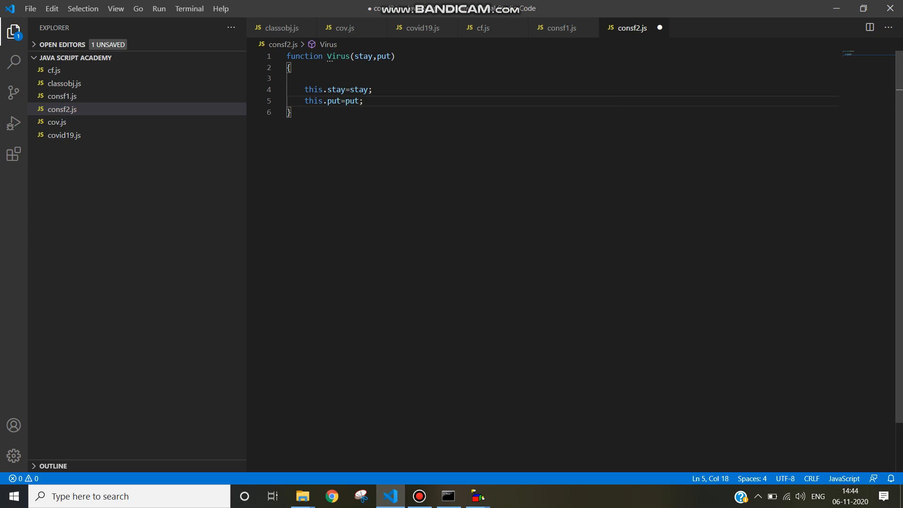
key(Enter)
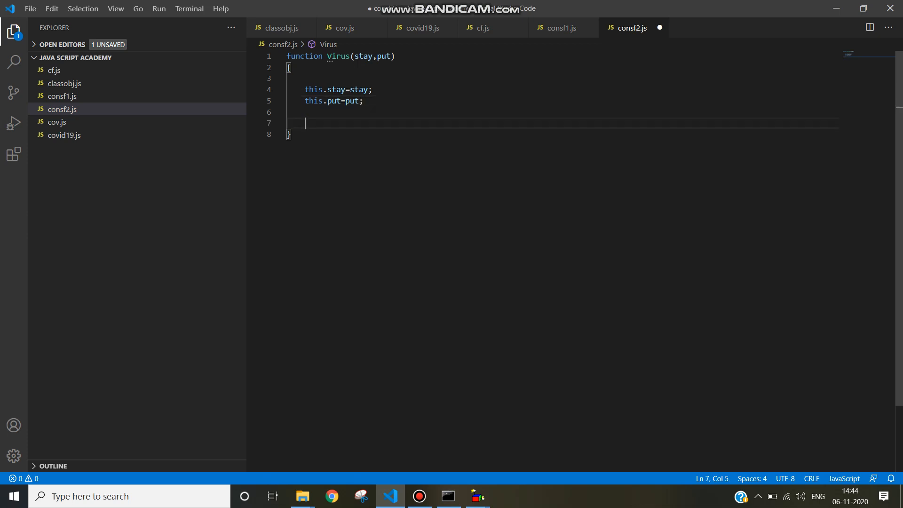
Step: Add a this.Display() block that runs console.log(this.stay); inside Virus
key(Enter)
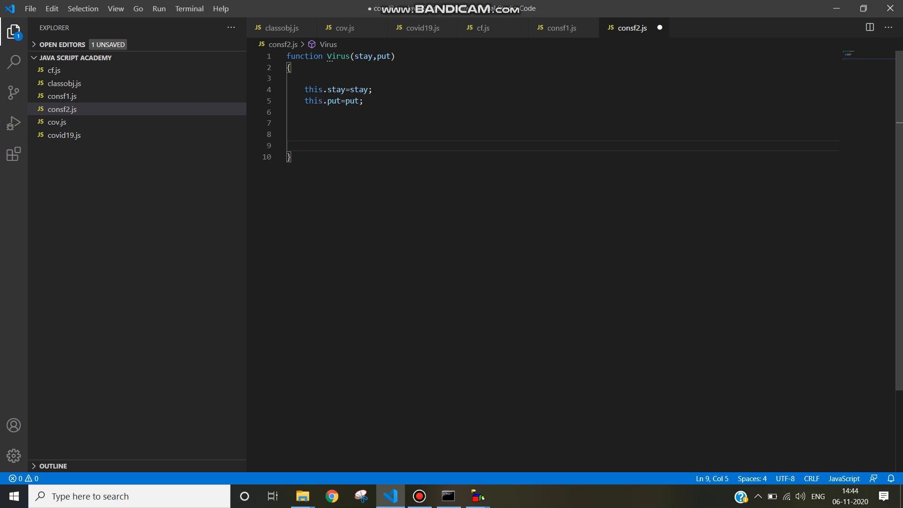
text(this)
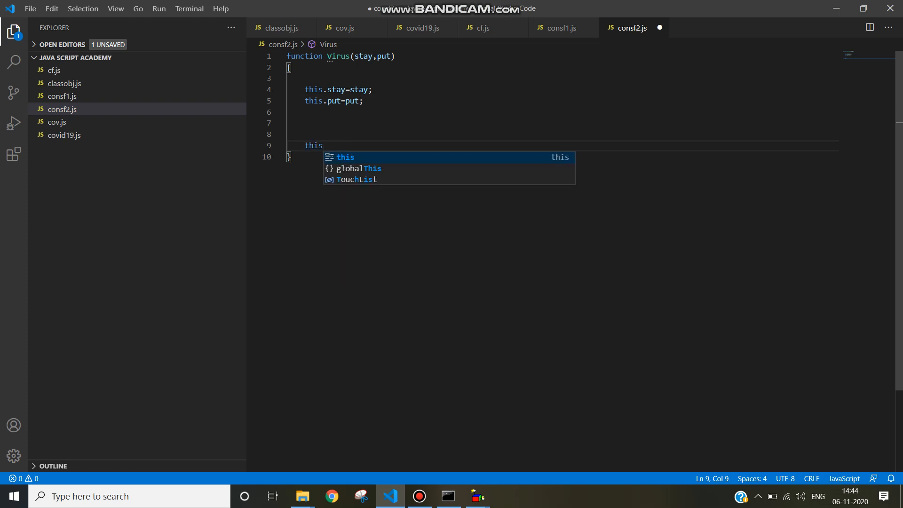
text(.Displa)
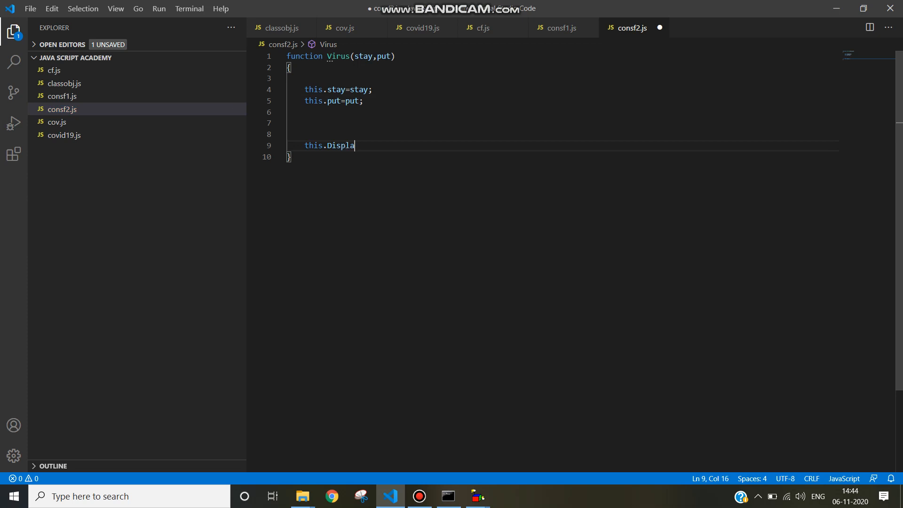
text(())
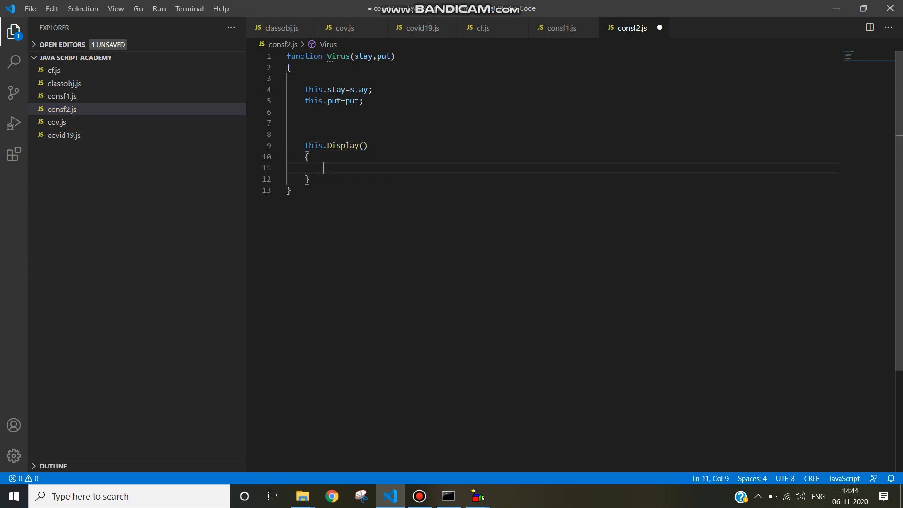
text(console.log()
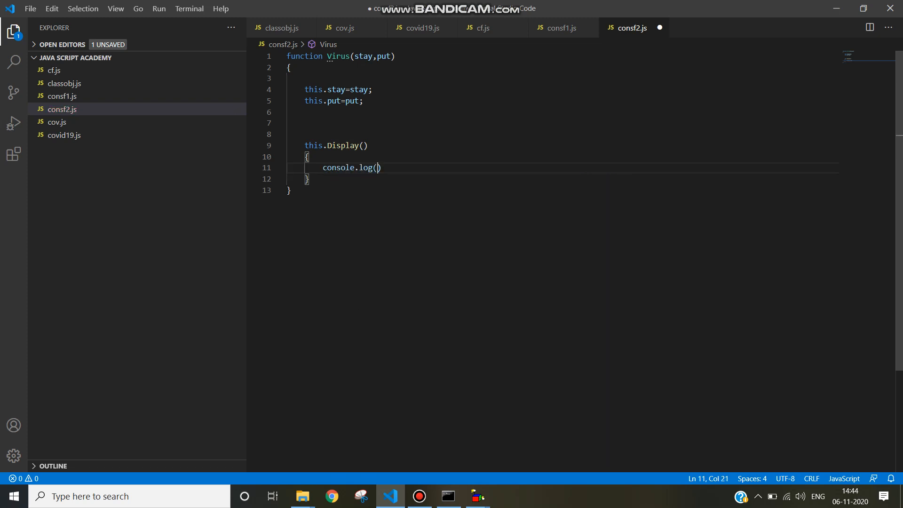
text(this.stay)
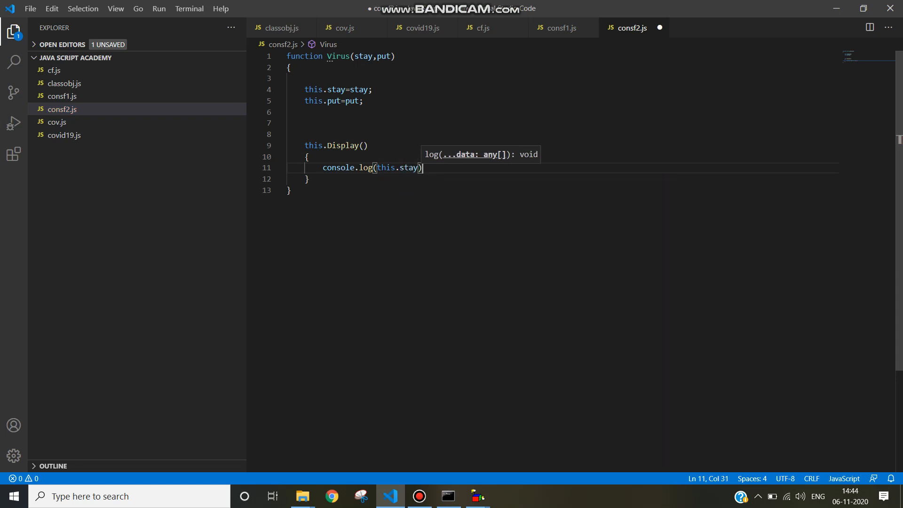
text(;)
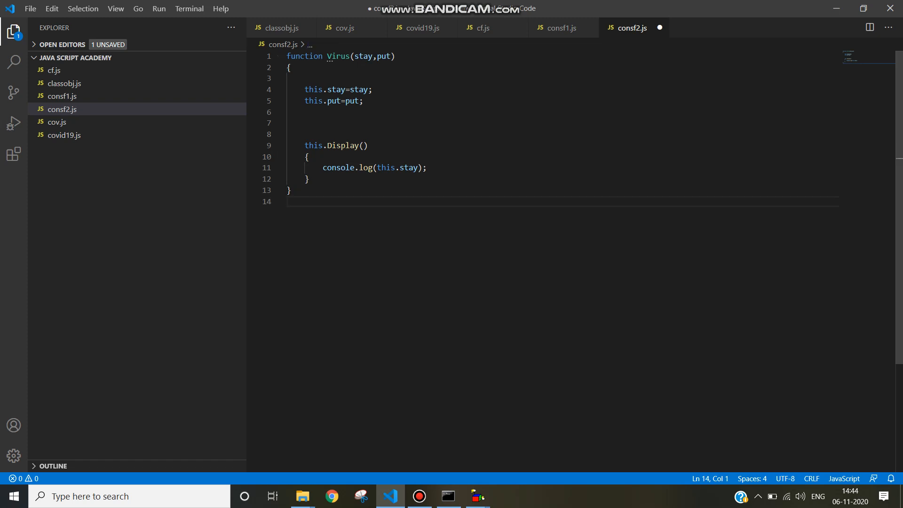
key(Enter)
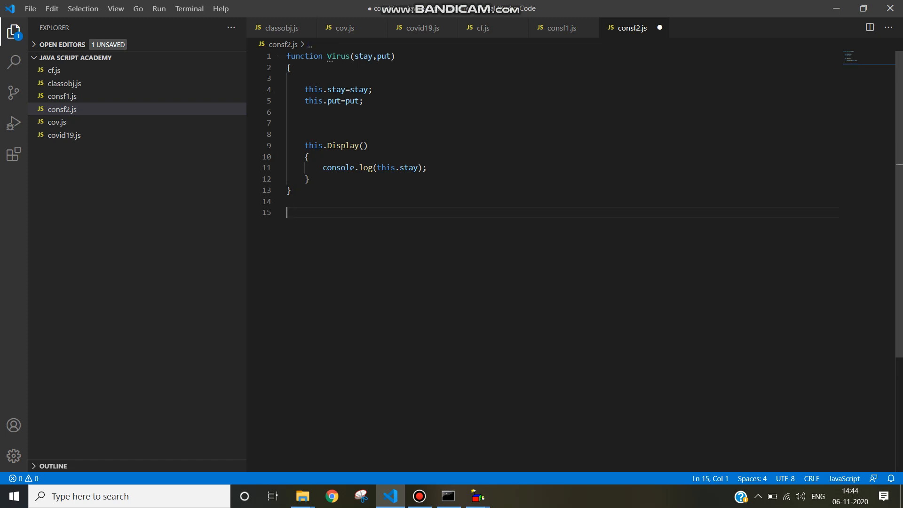
Step: Declare let COVID19=new Virus("Stay Home Stay Safe","Mask is Mandatory");
text(let)
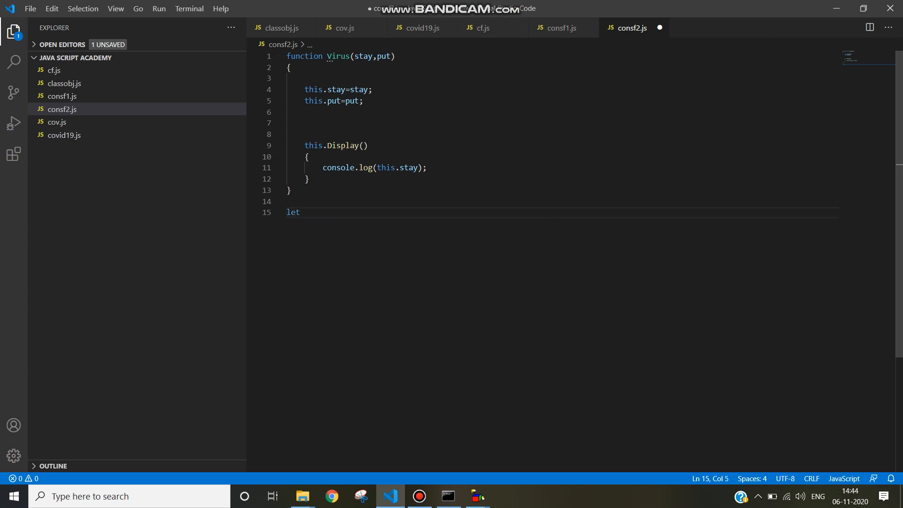
text(C)
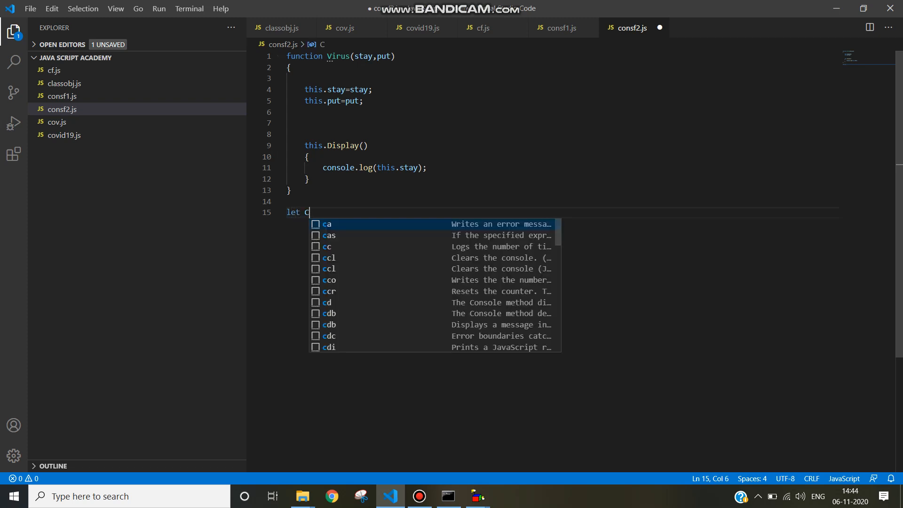
text(OVID19)
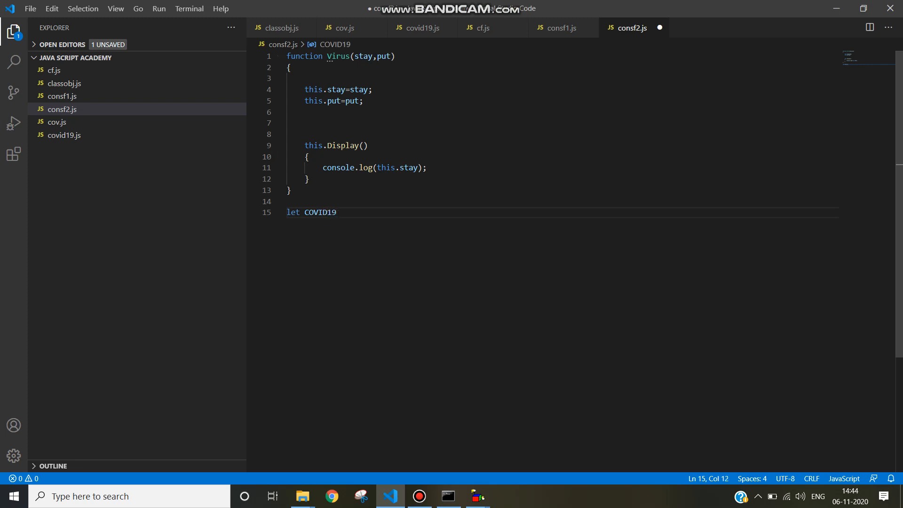
text(=new)
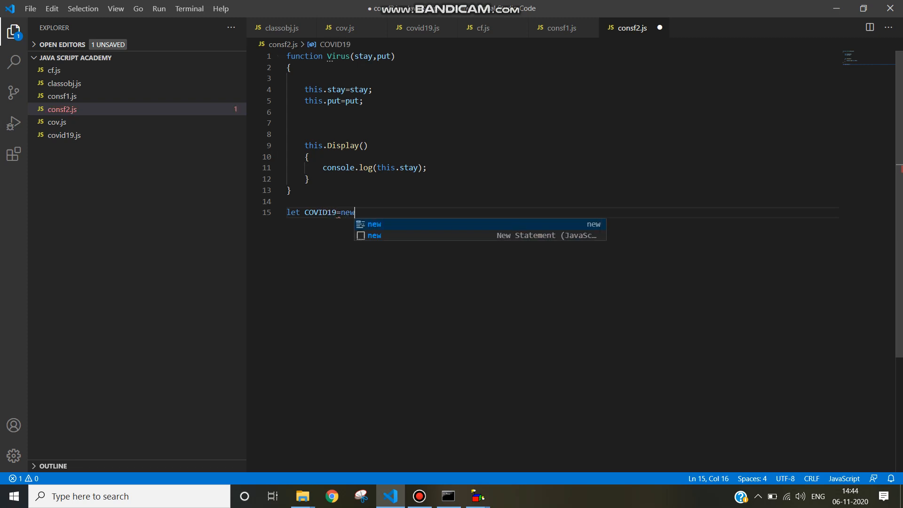
text(Virus()
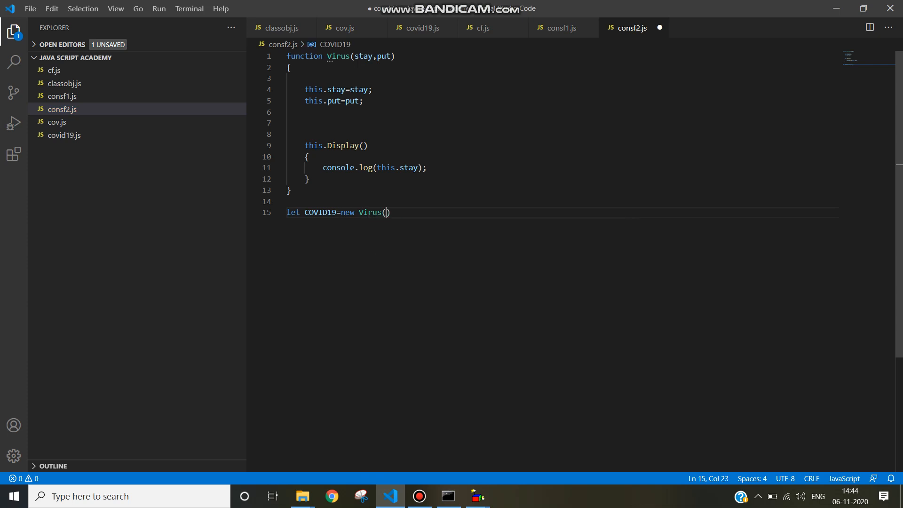
text(")
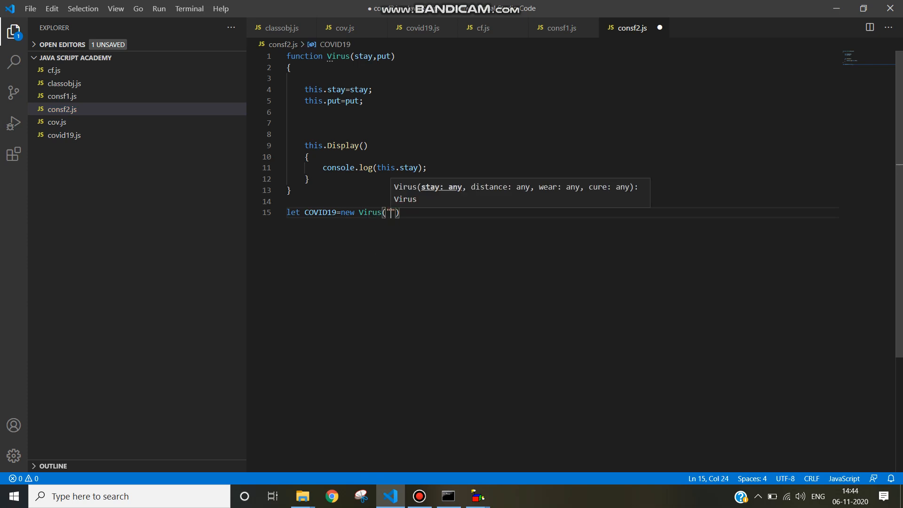
text(Stay Home)
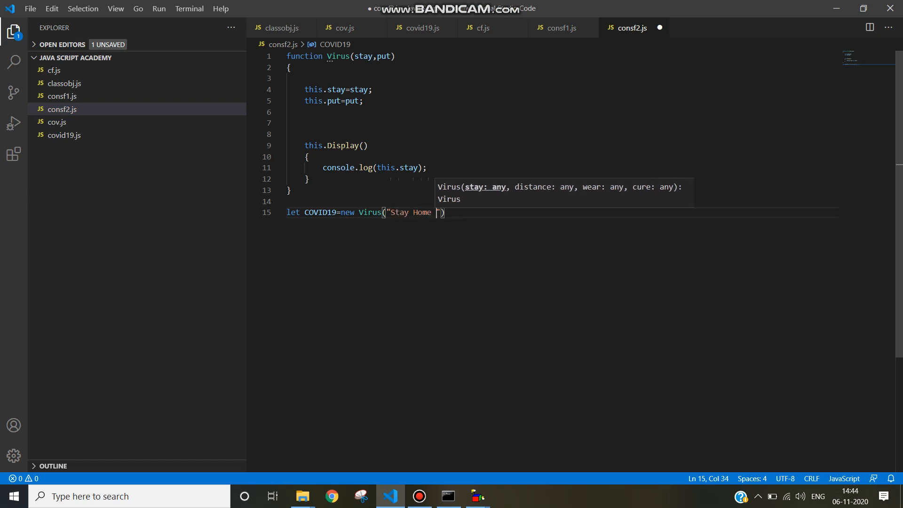
text(Stay S)
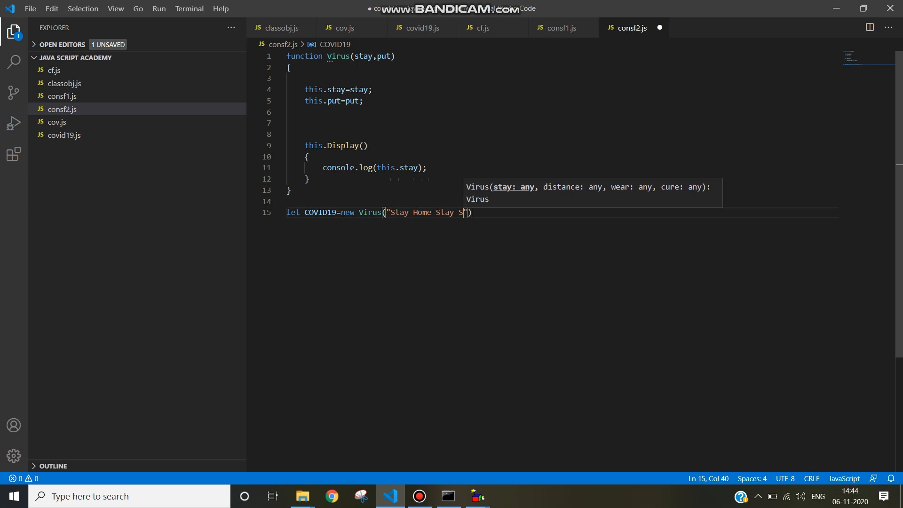
text(afe)
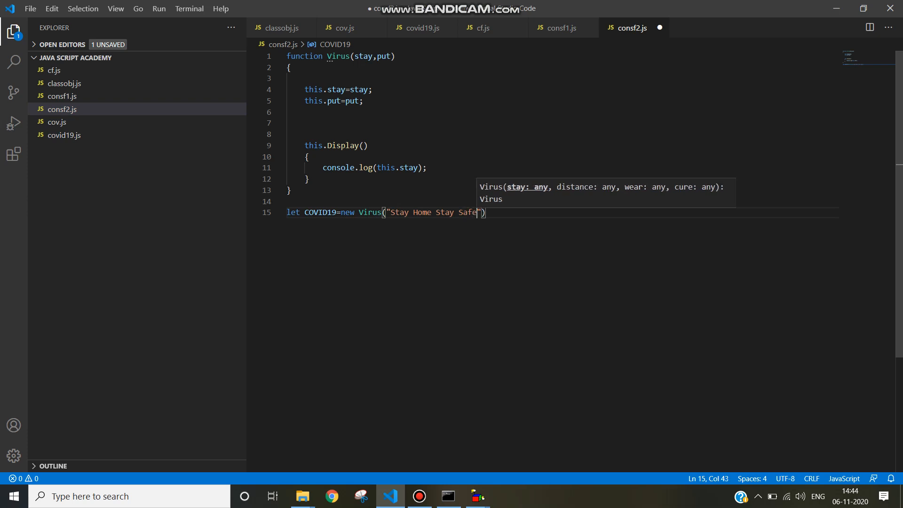
text(,)
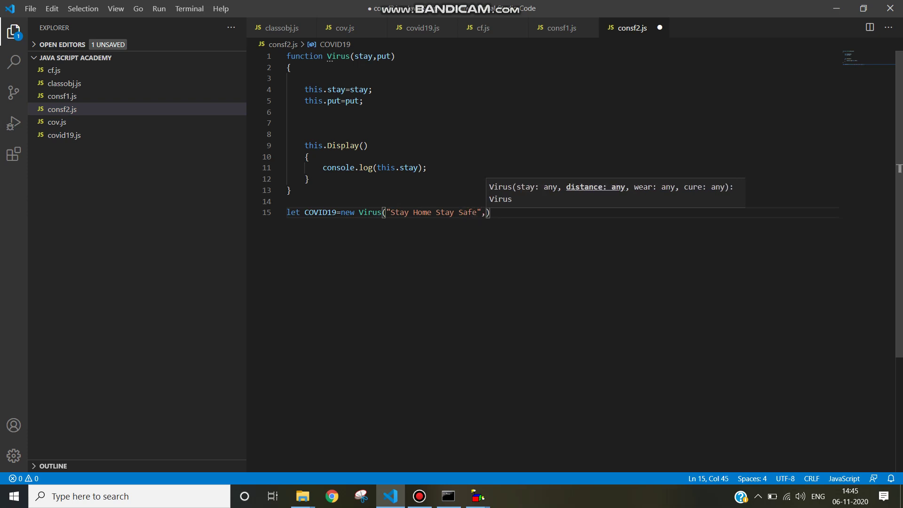
text("")
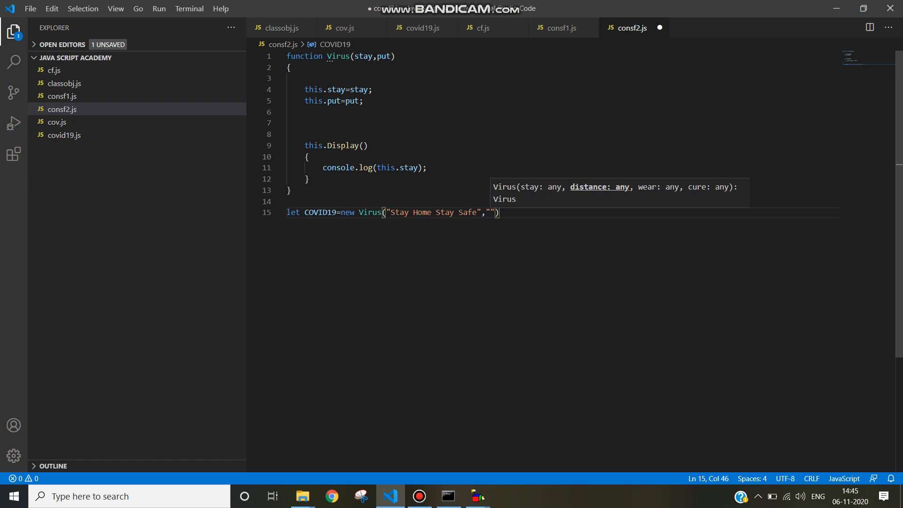
text(Mask is)
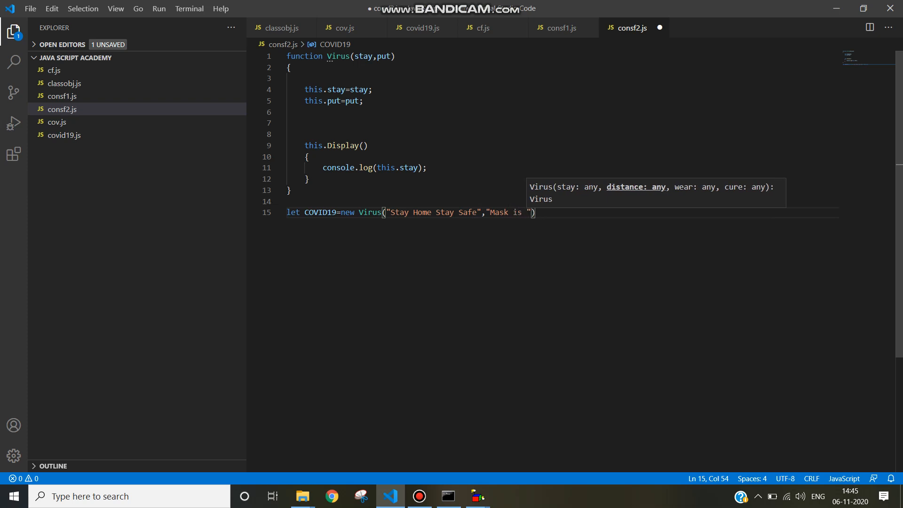
text(Mandato)
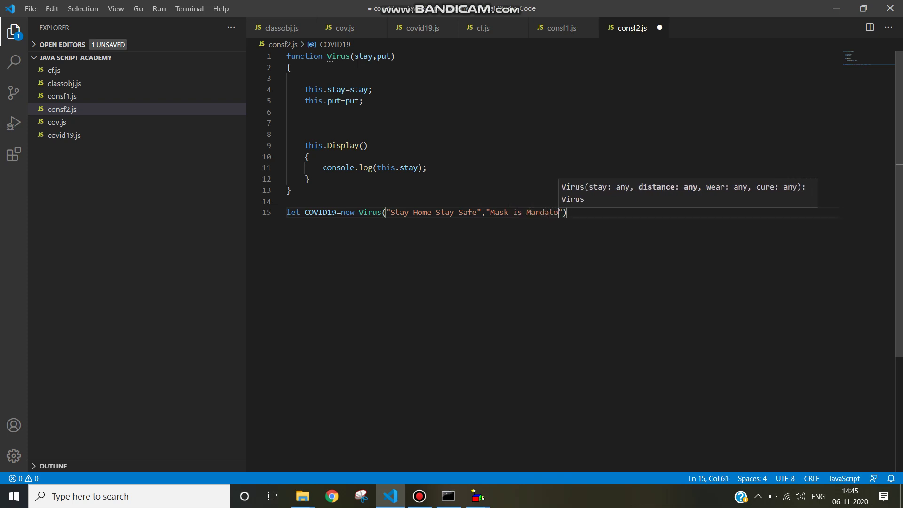
text(ry)
text(C)
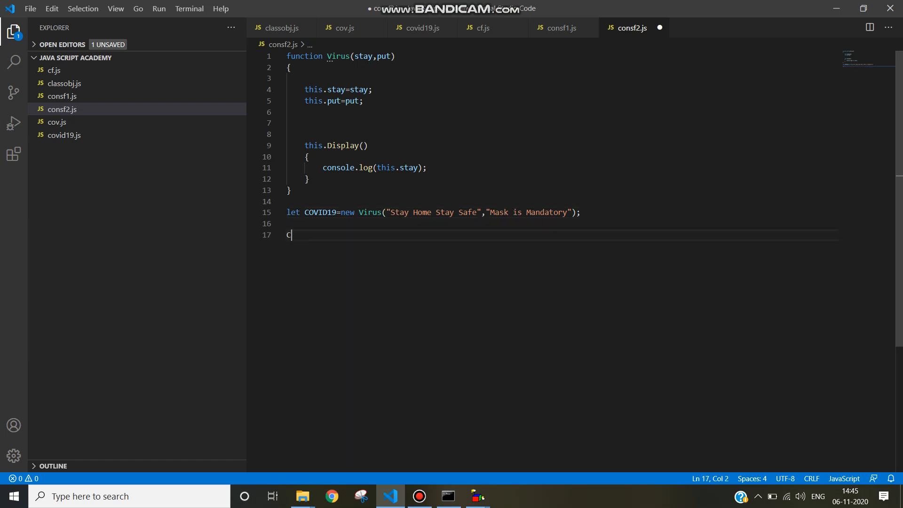
Step: Add the call COVID19.Display(); at the end and save consf2.js
text(OVID)
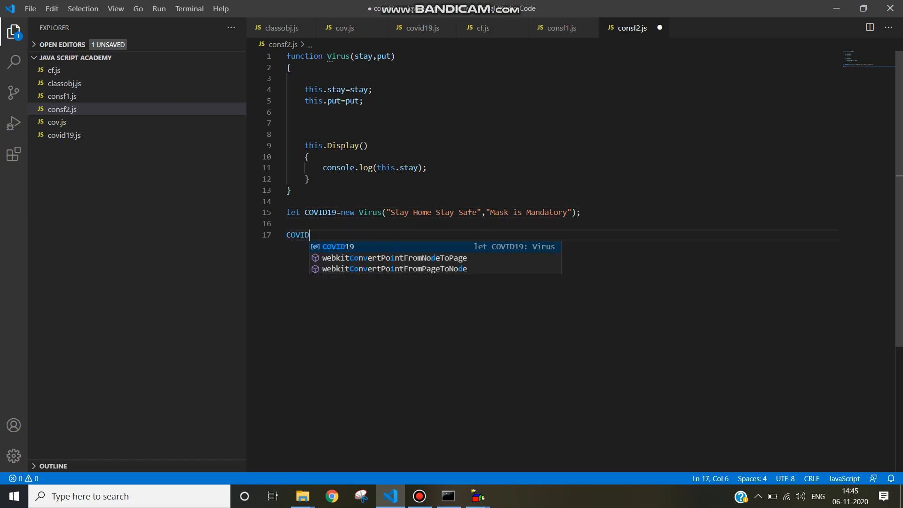
text(19.)
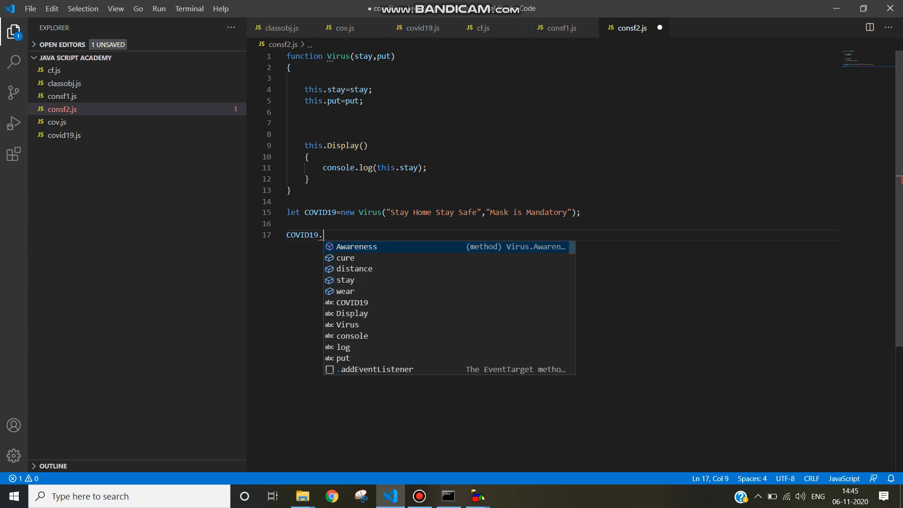
text(Disp)
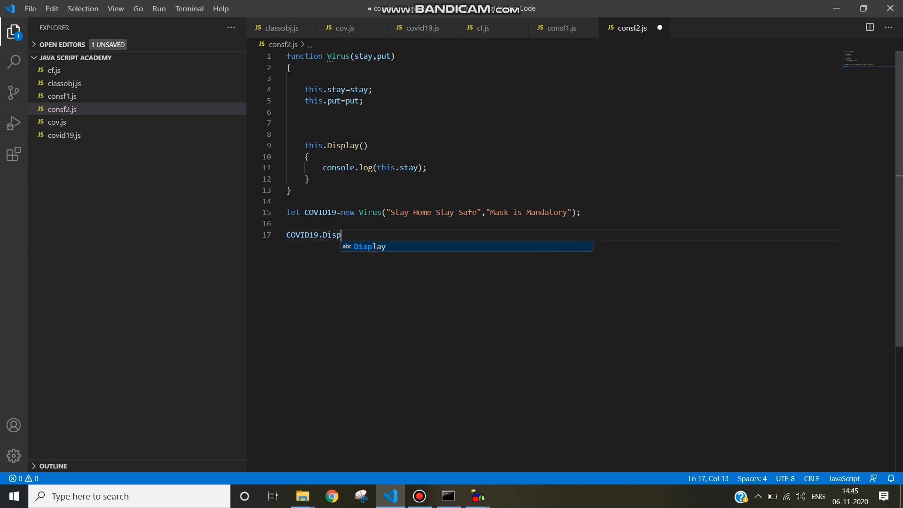
text(lay)
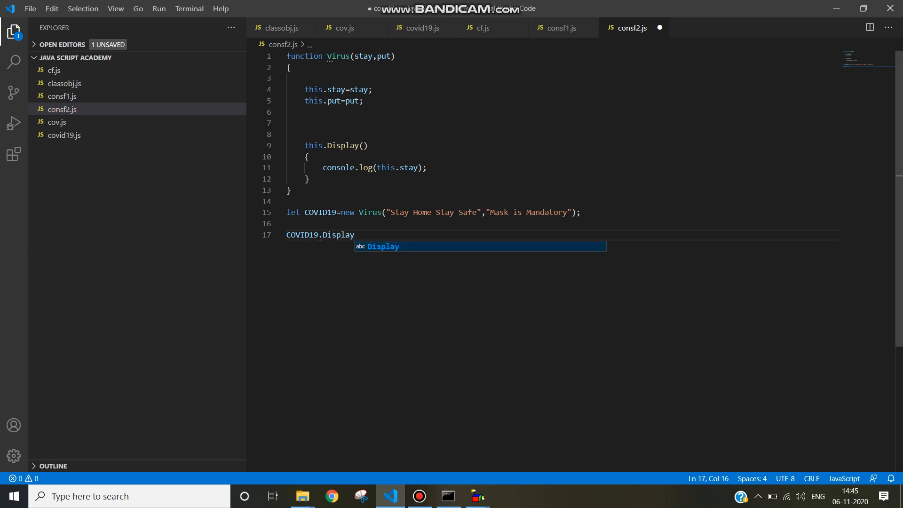
text(();)
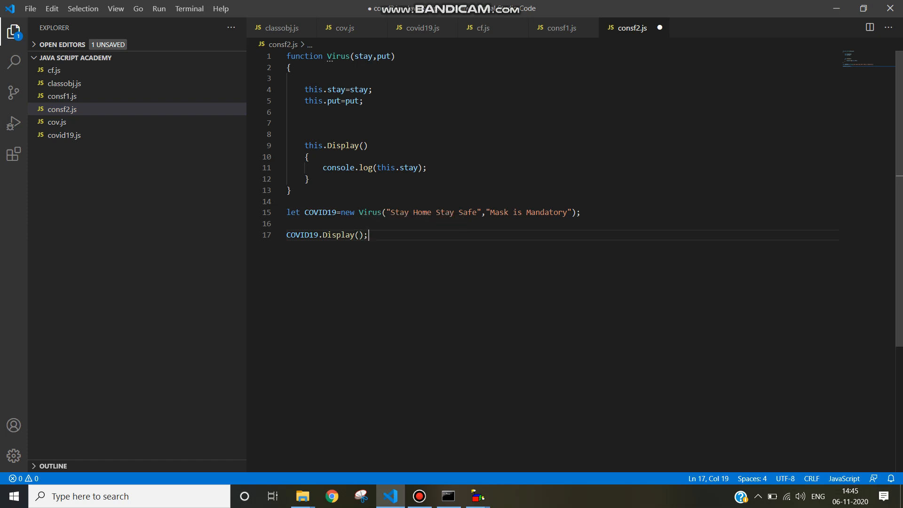
key(ctrl+s)
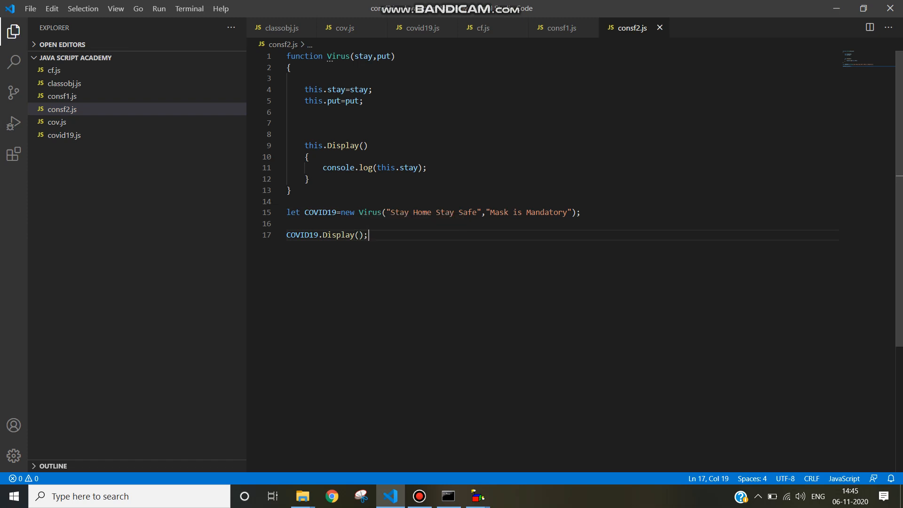
click(447, 495)
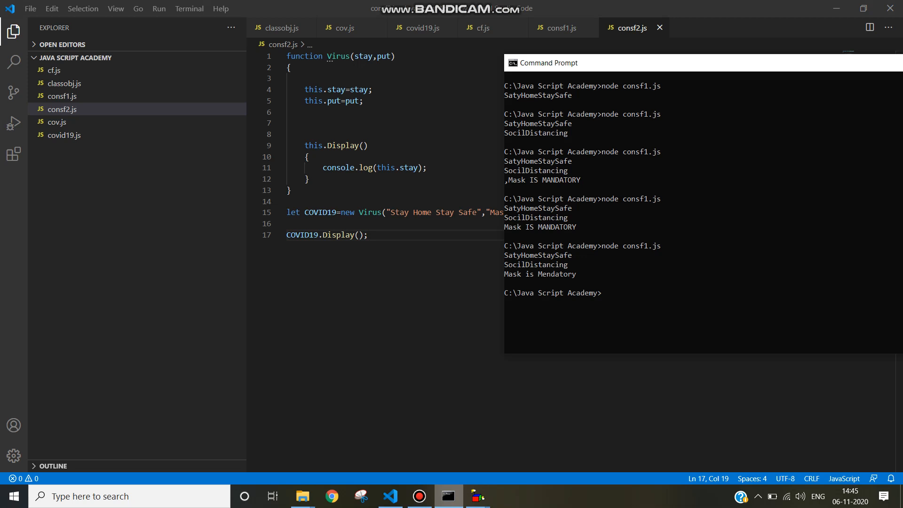
Step: Clear the Command Prompt and run node consf2.js
text(co)
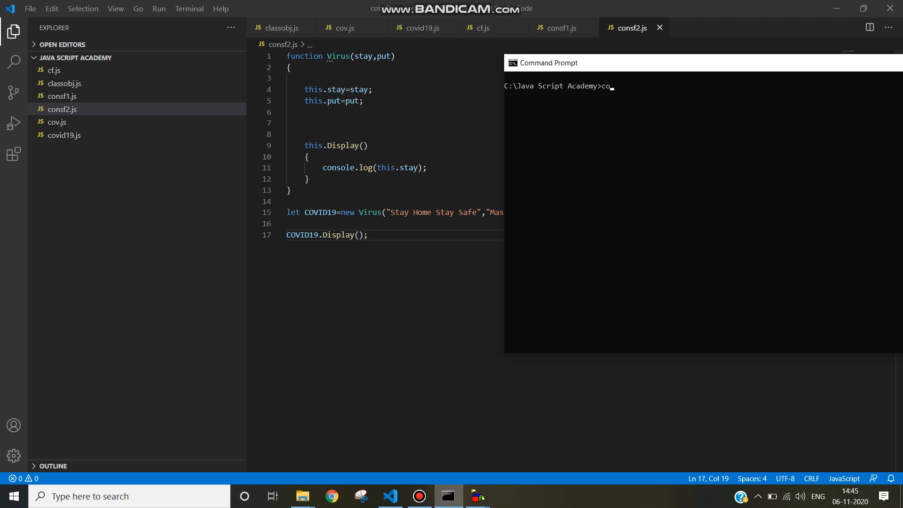
text(node consf2)
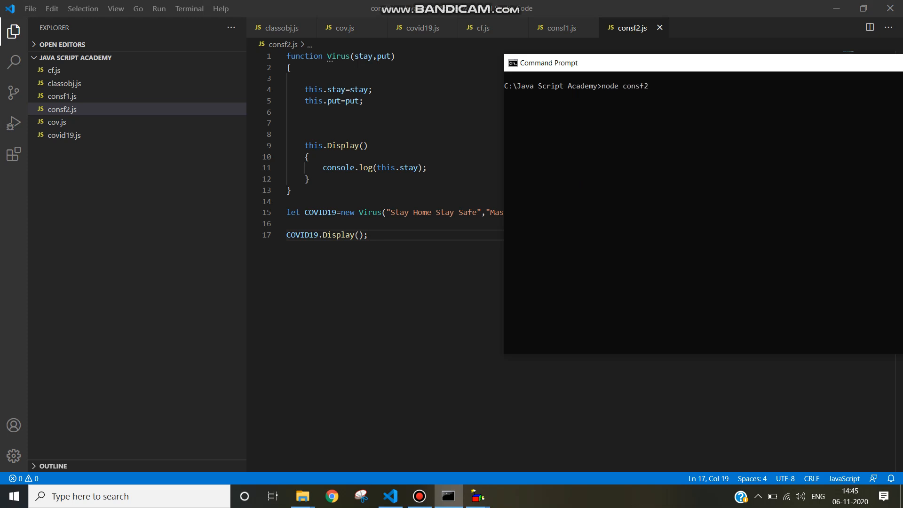
text(.js)
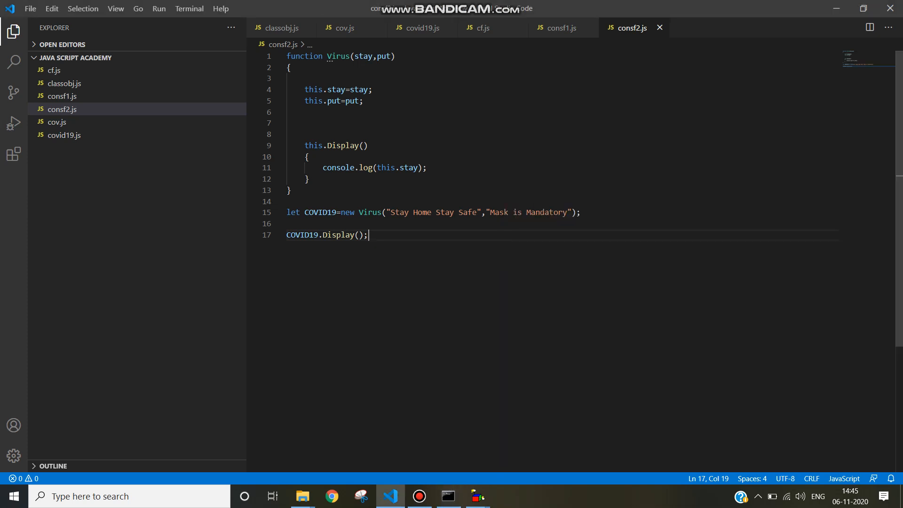
Step: Change the declaration to this.Display=function() and save the file
click(361, 145)
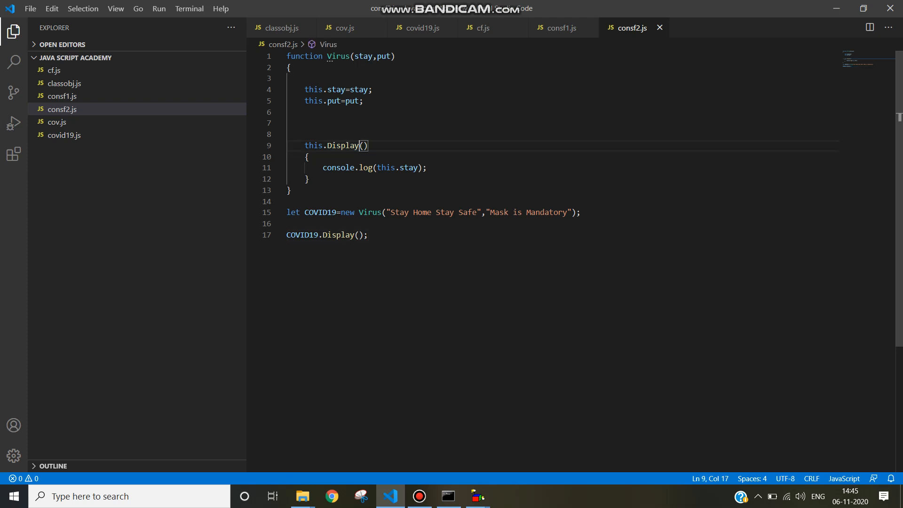
text(=)
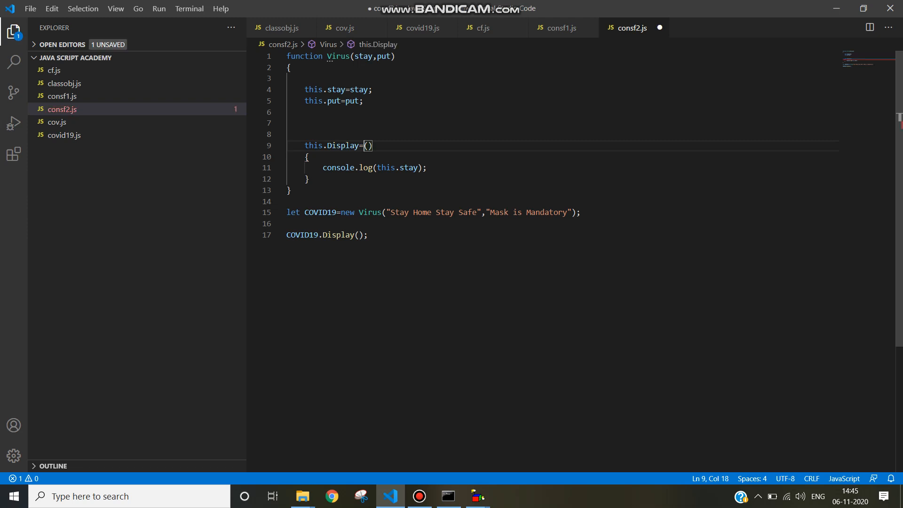
text(functio)
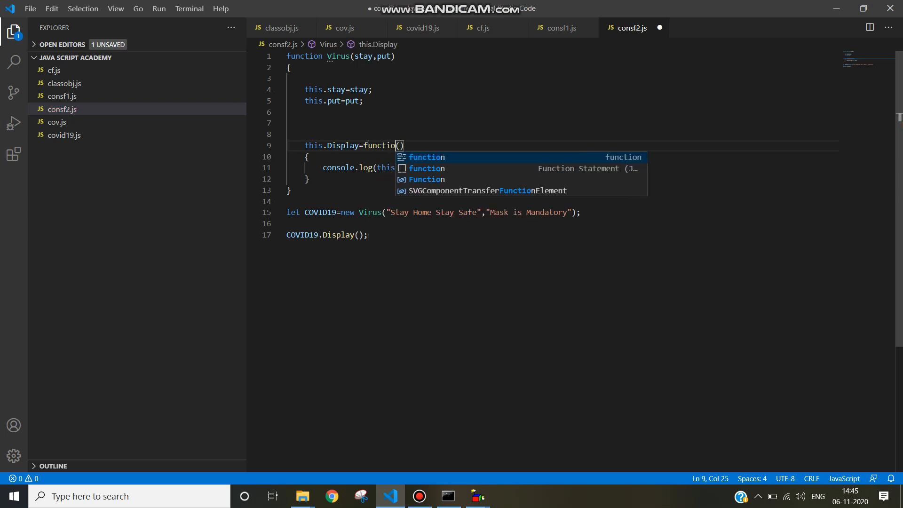
text(n)
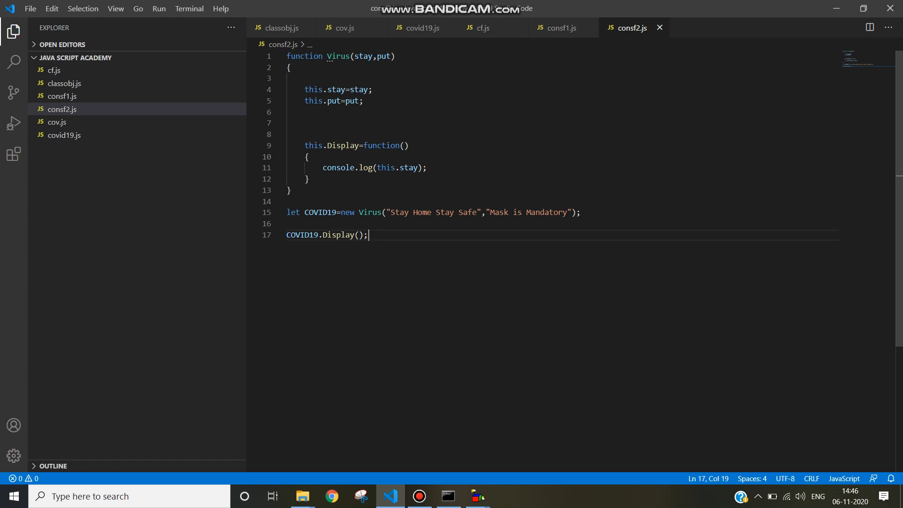
Step: Run node consf2.js again in Command Prompt, producing a TypeError
click(447, 496)
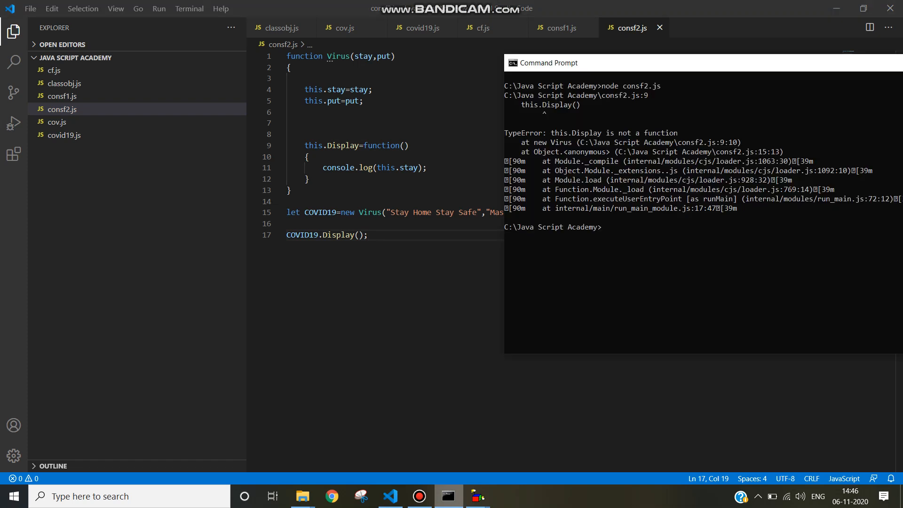
text(node consf2.js)
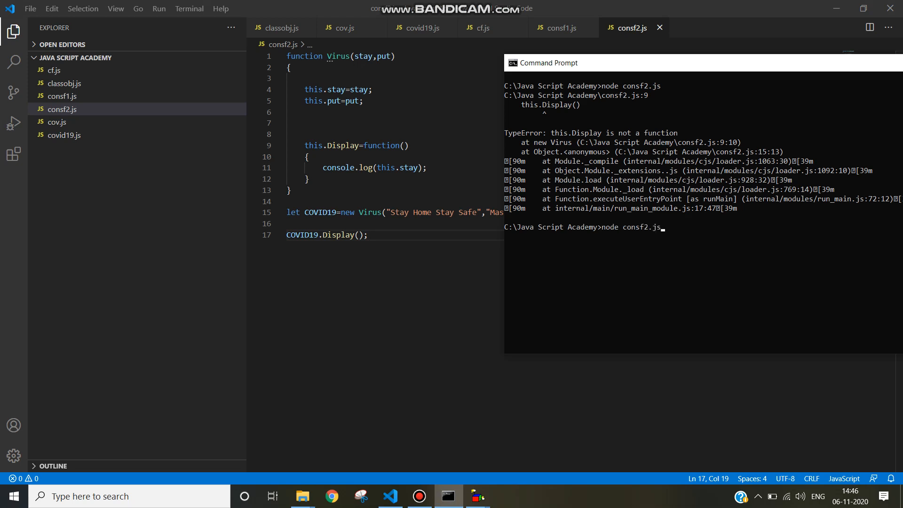
key(Return)
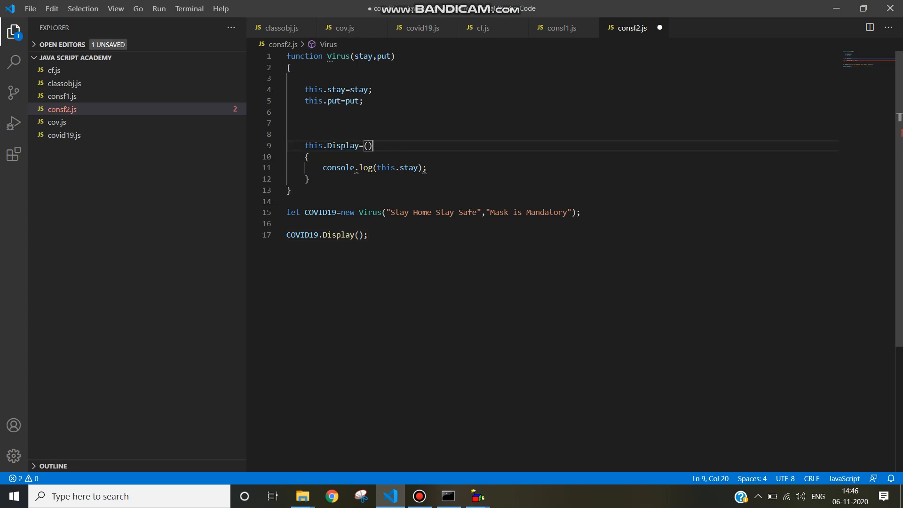
Step: Make Display an arrow function this.Display=()=> and check the output prints "Stay Home Stay Safe"
text(=>)
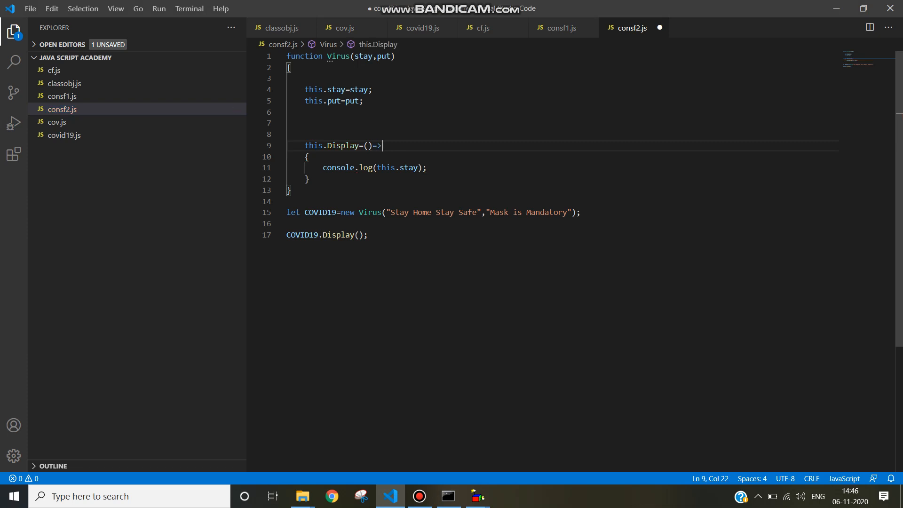
click(448, 496)
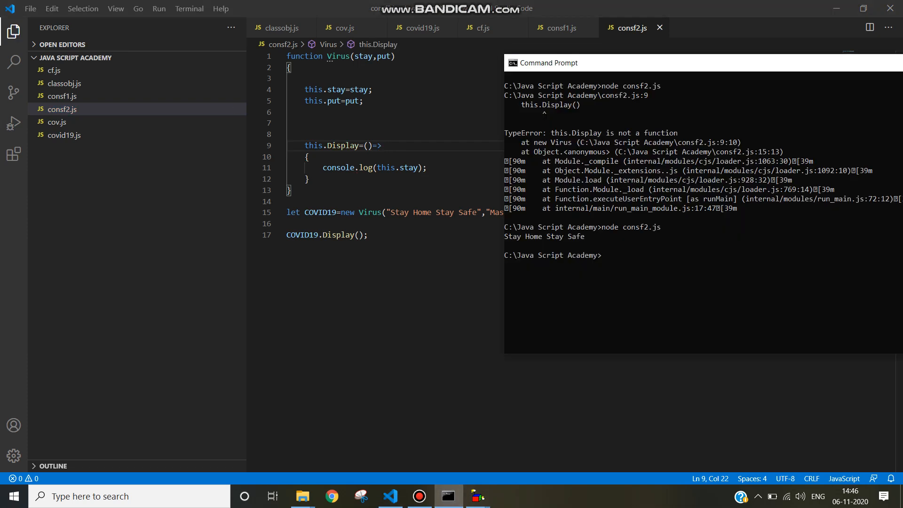
key(Return)
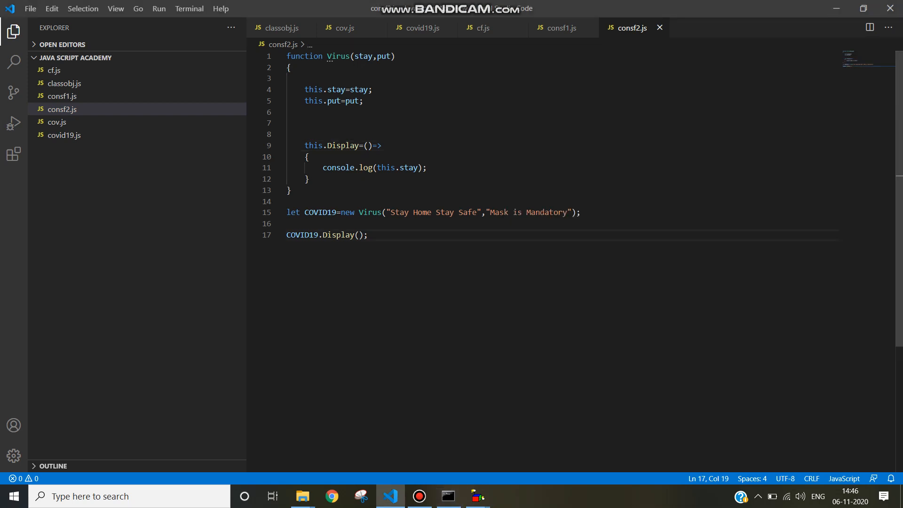
Step: Add console.log(this.put); on a new line inside Display and save consf2.js
key(Enter)
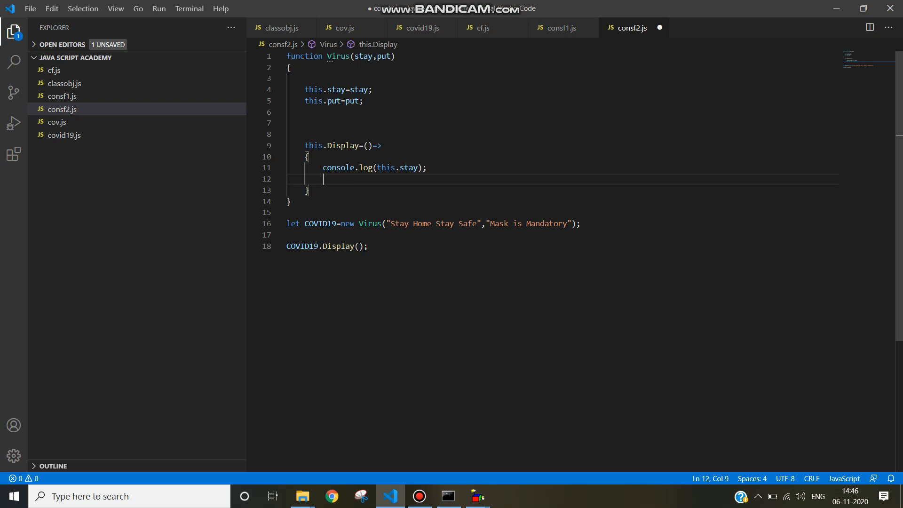
text(console.log(t)
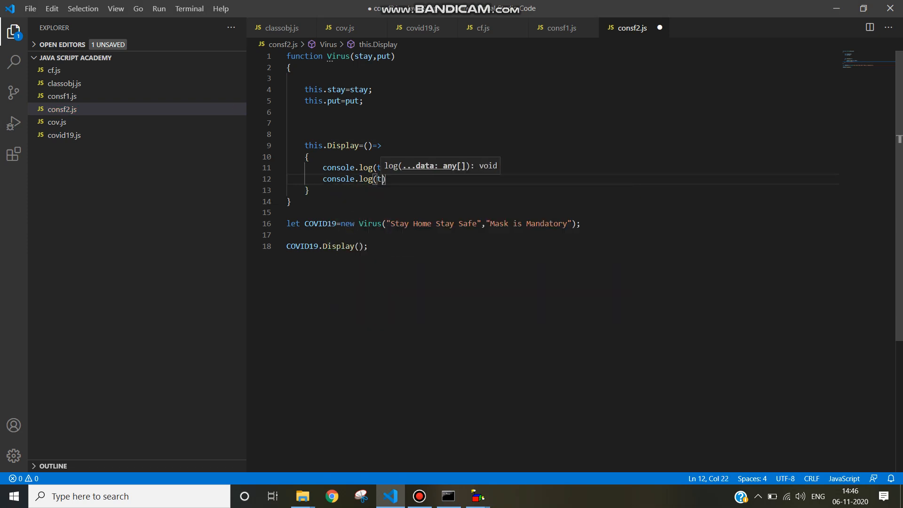
text(his.put)
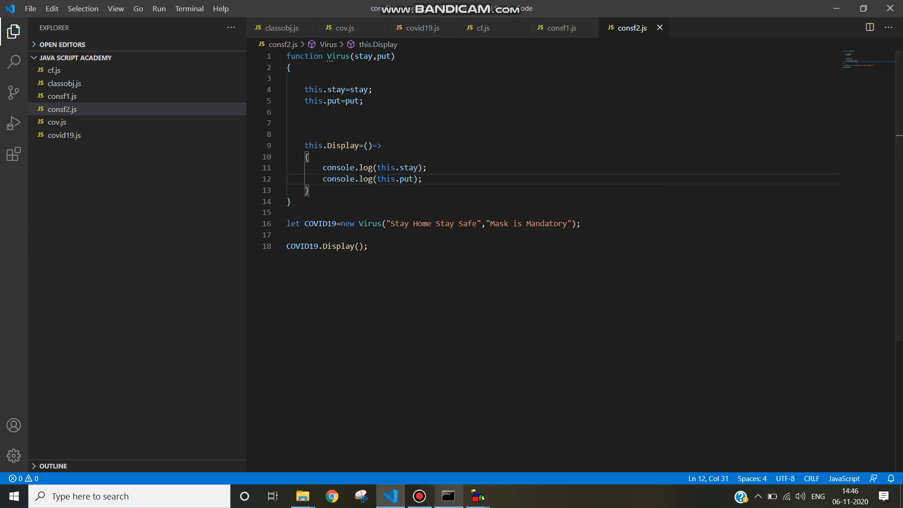
Step: Clear the terminal and run node consf2.js to print Stay Home Stay Safe and Mask is Mandatory
click(448, 496)
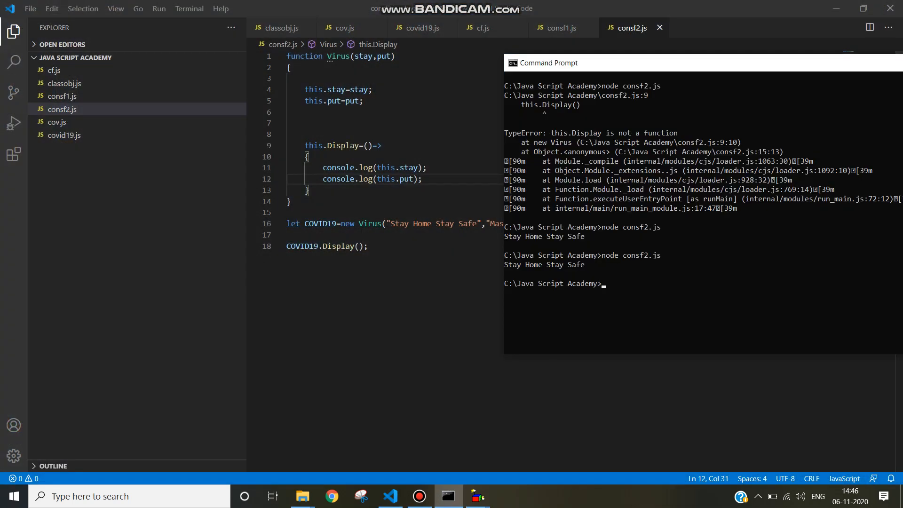
key(Return)
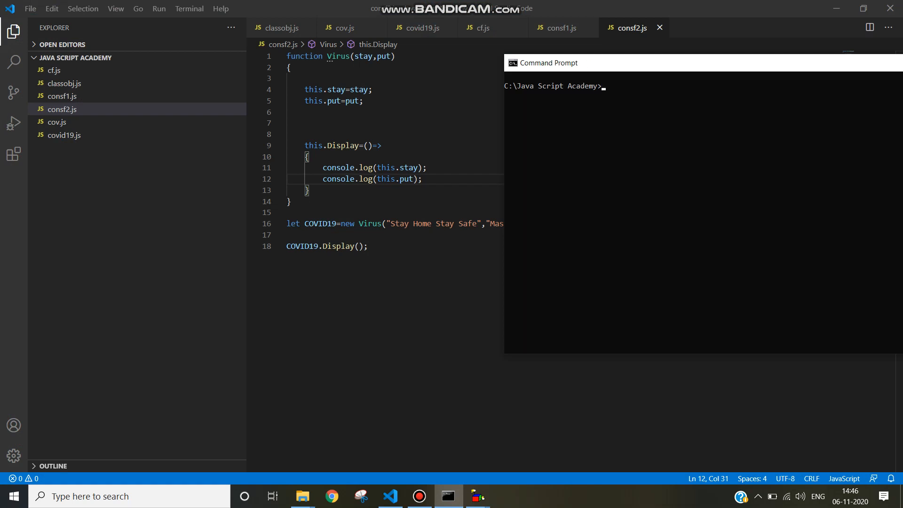
text(node consf2.js)
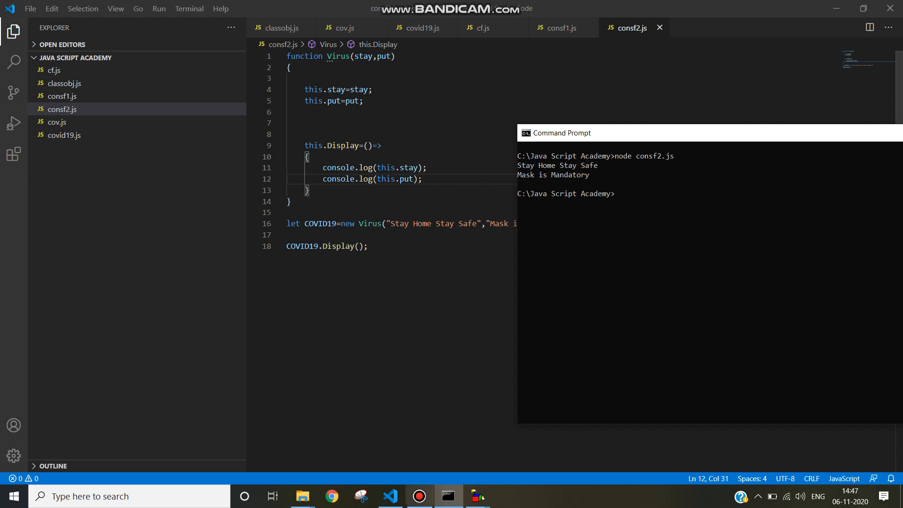
click(419, 496)
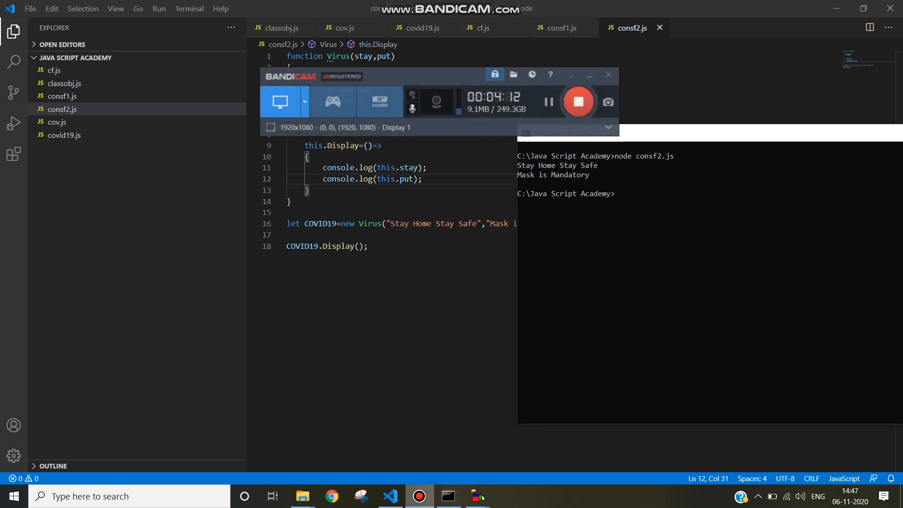